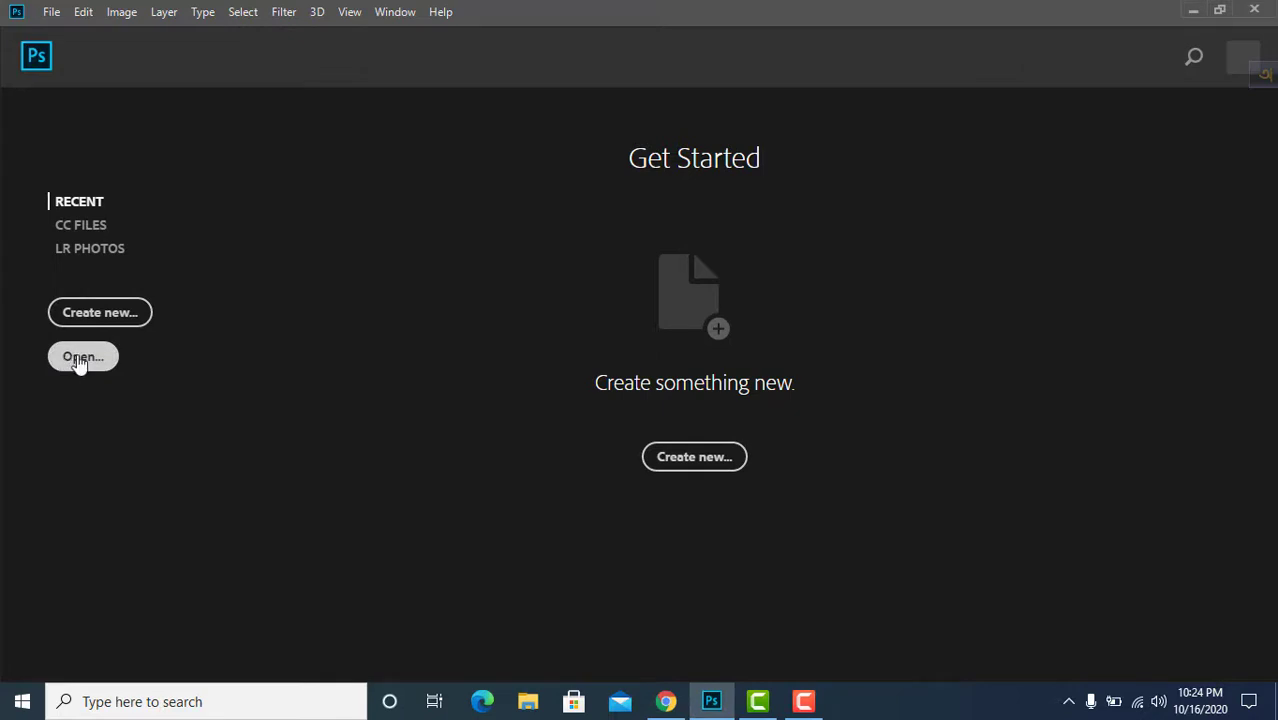
# Dismiss the JPEG parsing error, then reach Camera Raw Preferences through File Handling preferences.
pyautogui.click(82, 357)
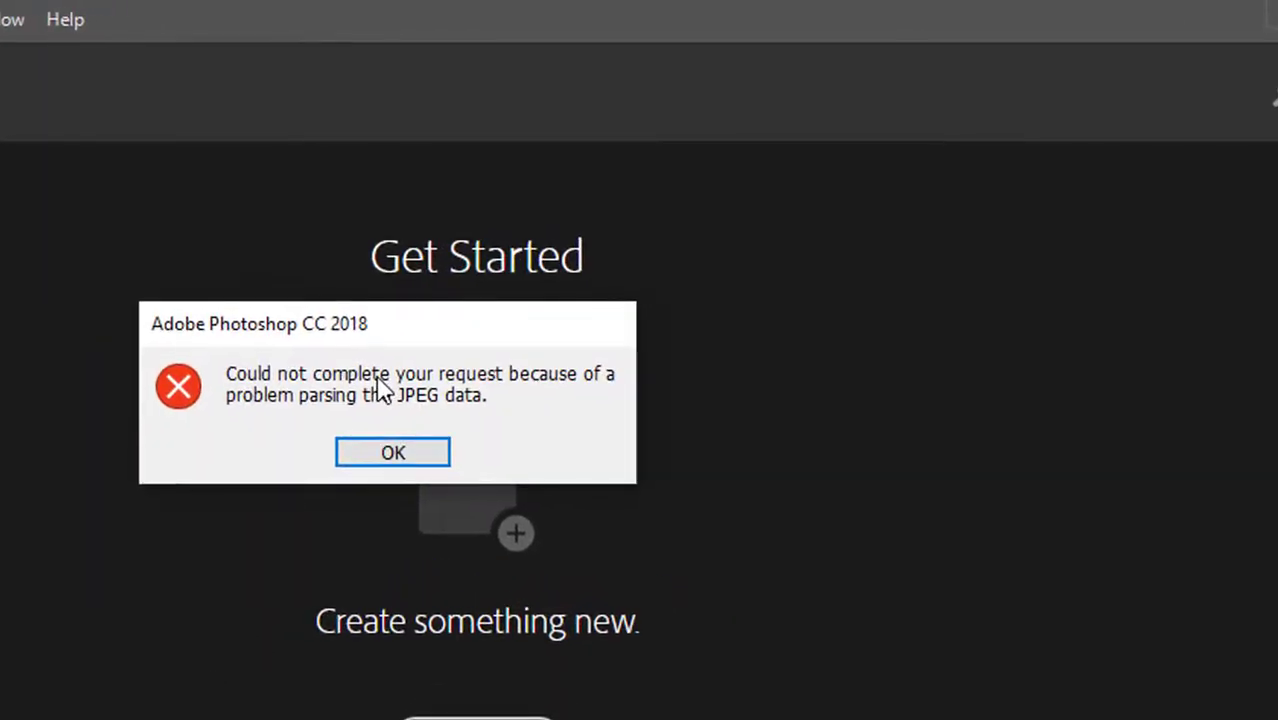
pyautogui.moveTo(528, 435)
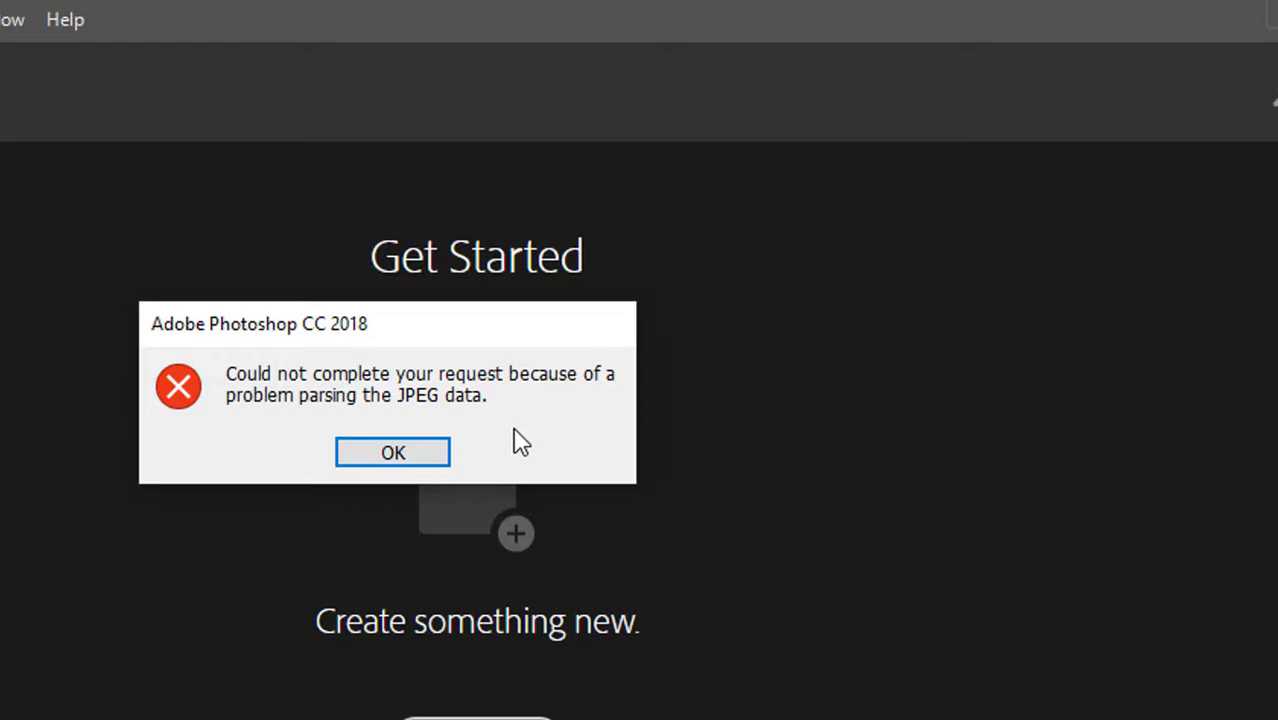
pyautogui.moveTo(473, 405)
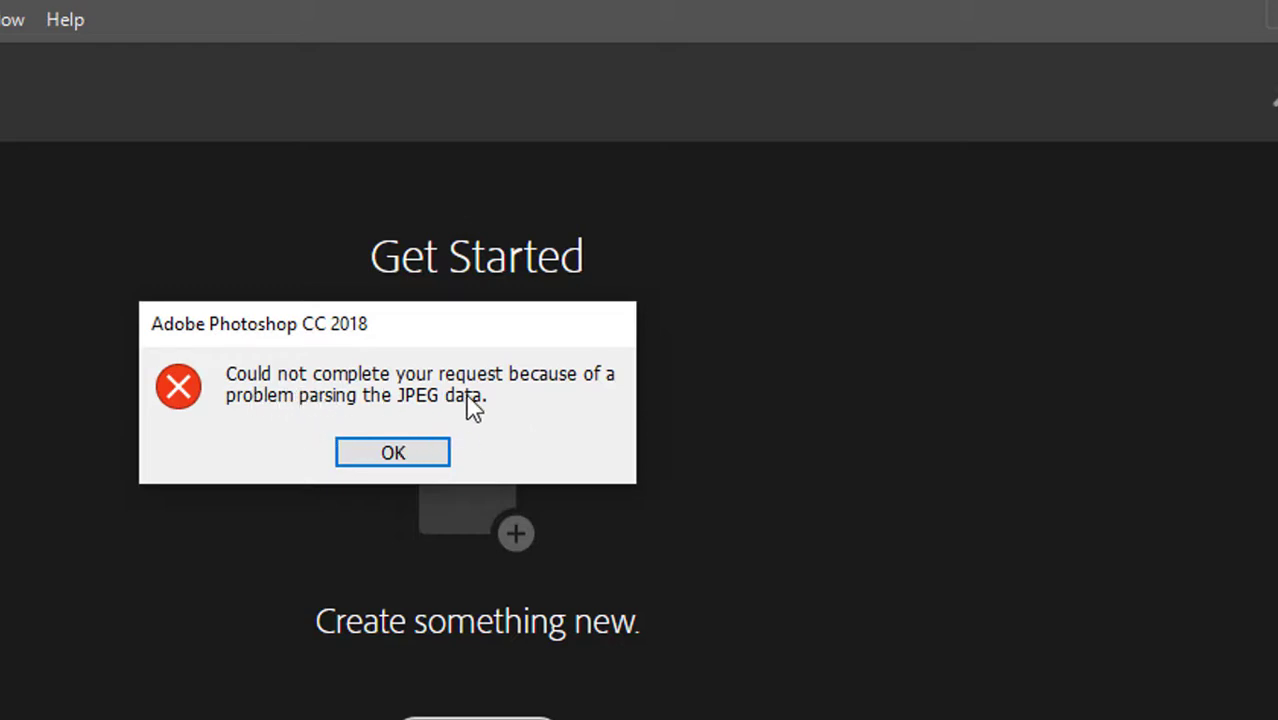
pyautogui.moveTo(357, 425)
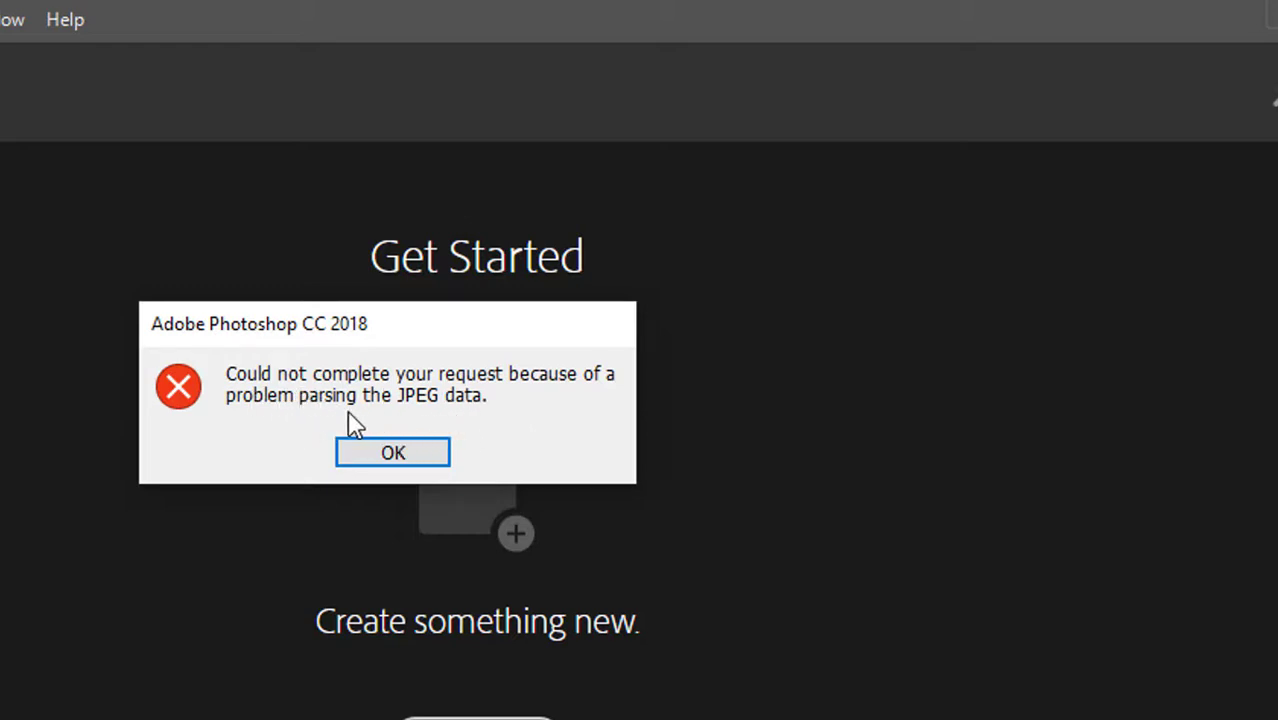
pyautogui.moveTo(537, 415)
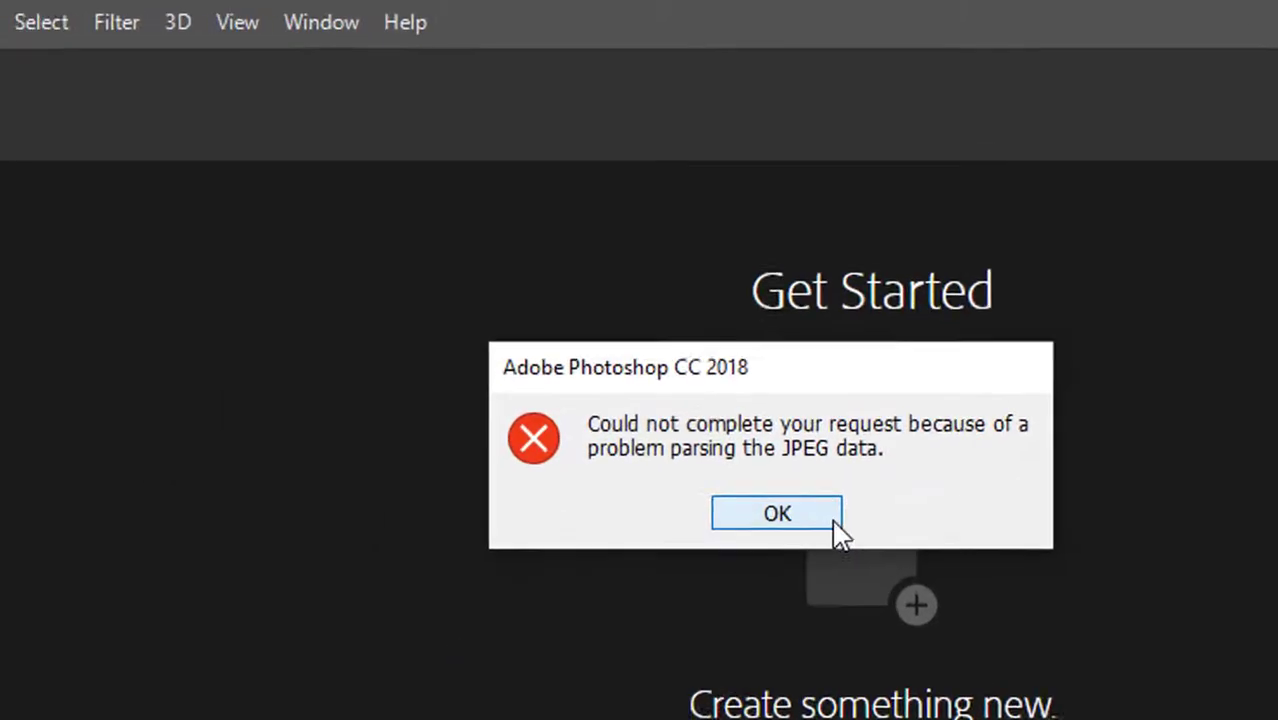
pyautogui.click(777, 513)
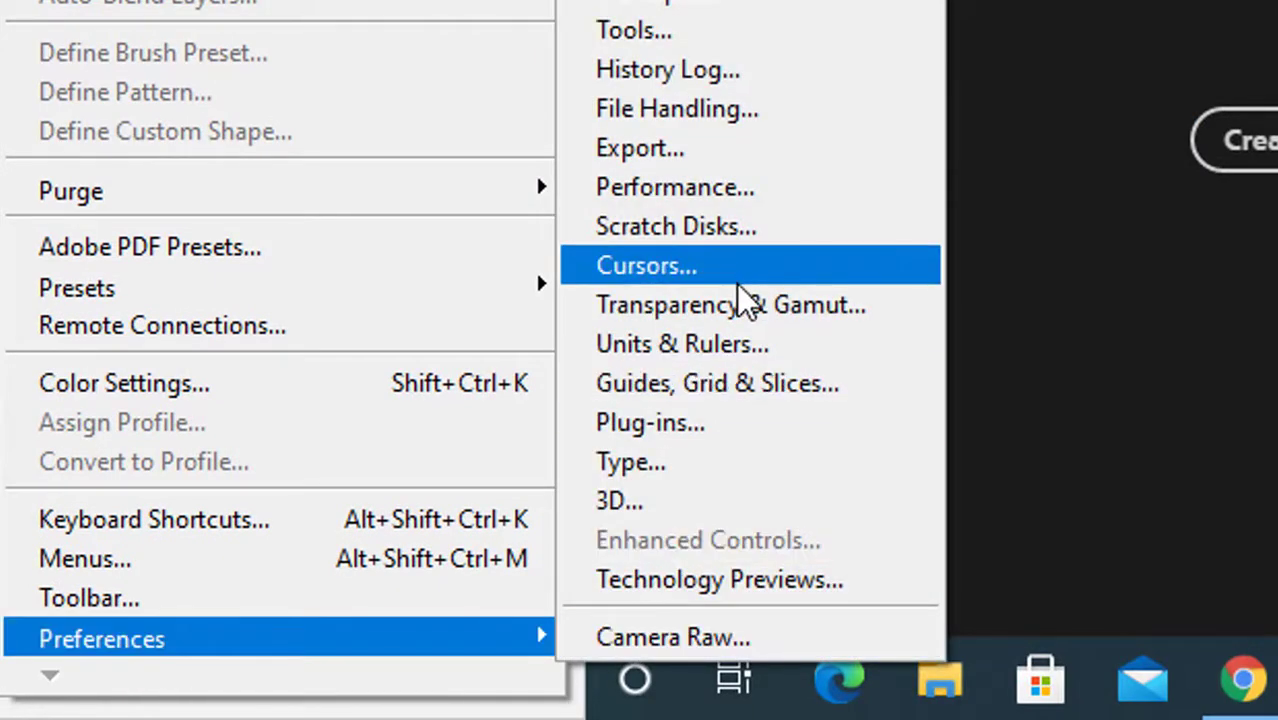
pyautogui.moveTo(714, 108)
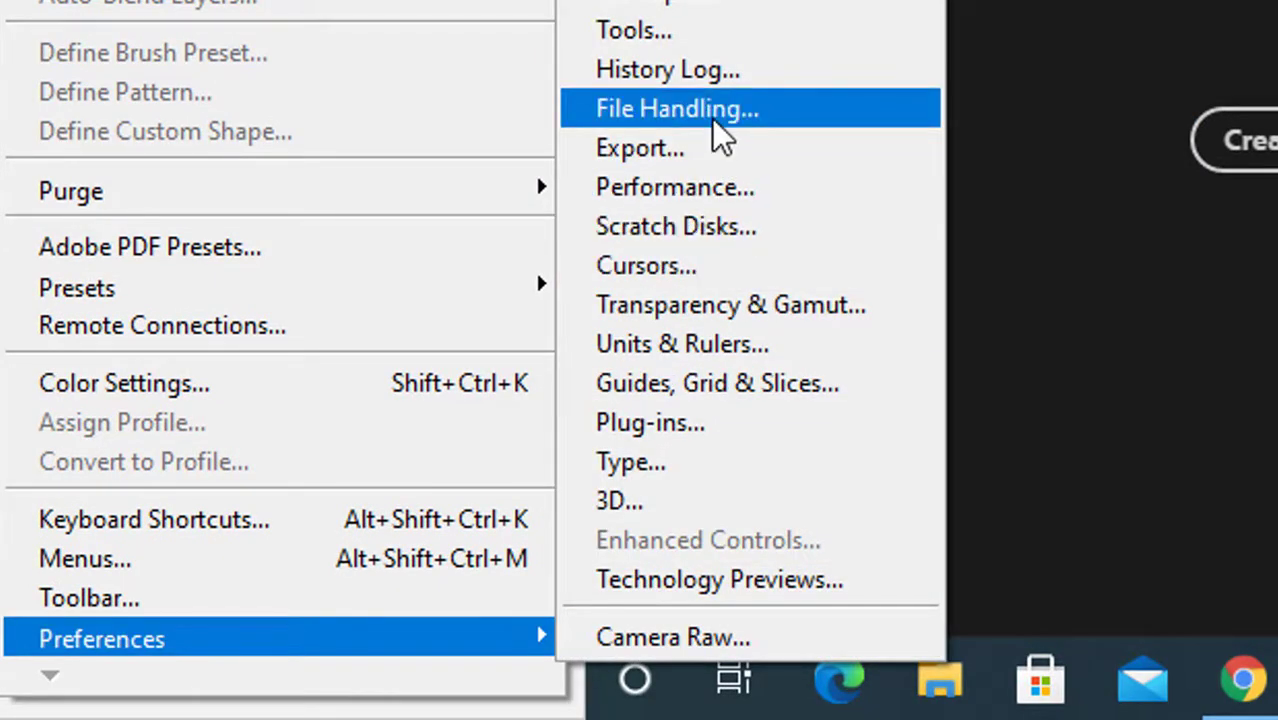
pyautogui.click(676, 108)
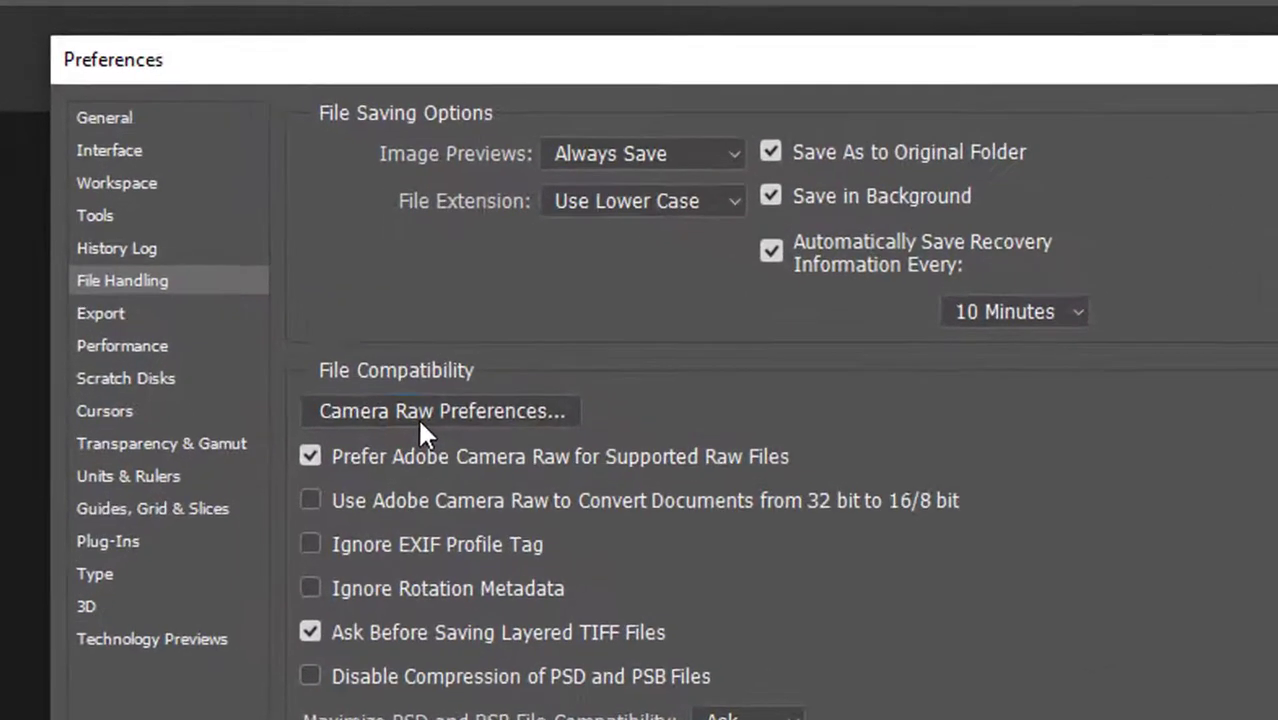
pyautogui.click(440, 411)
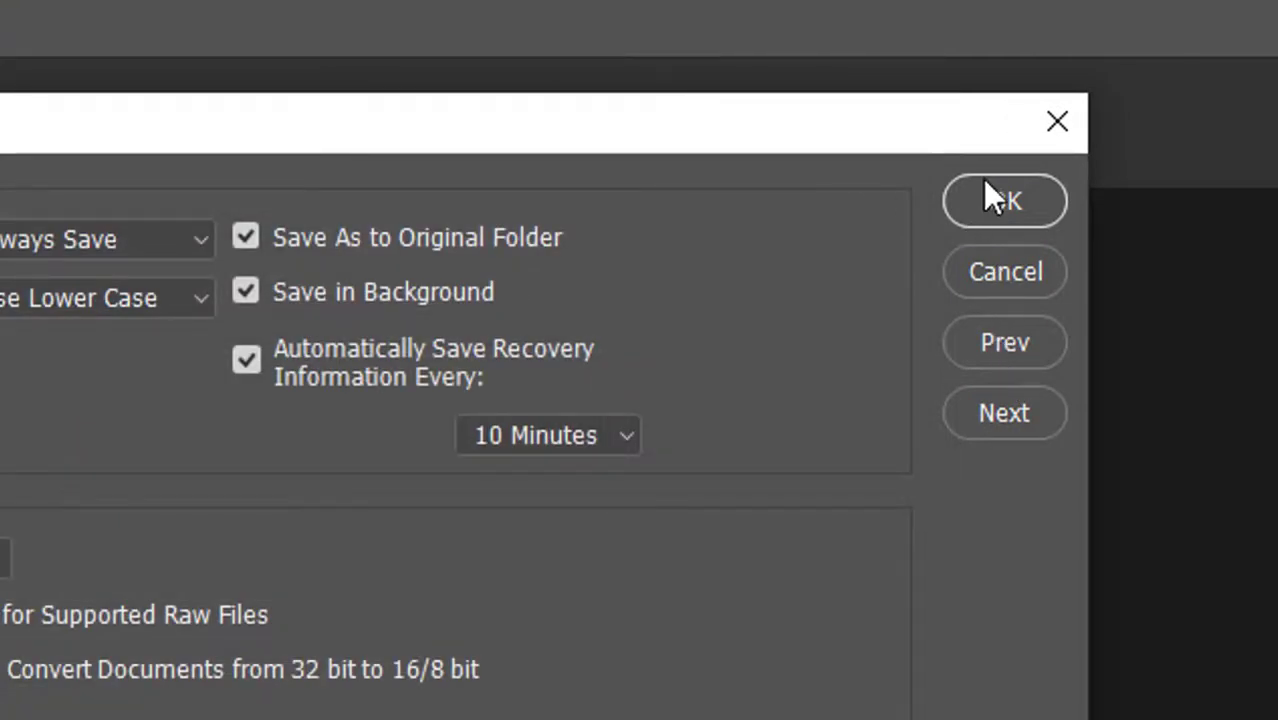
# Confirm the Camera Raw JPEG handling changes and close Preferences, returning to Get Started.
pyautogui.click(1004, 200)
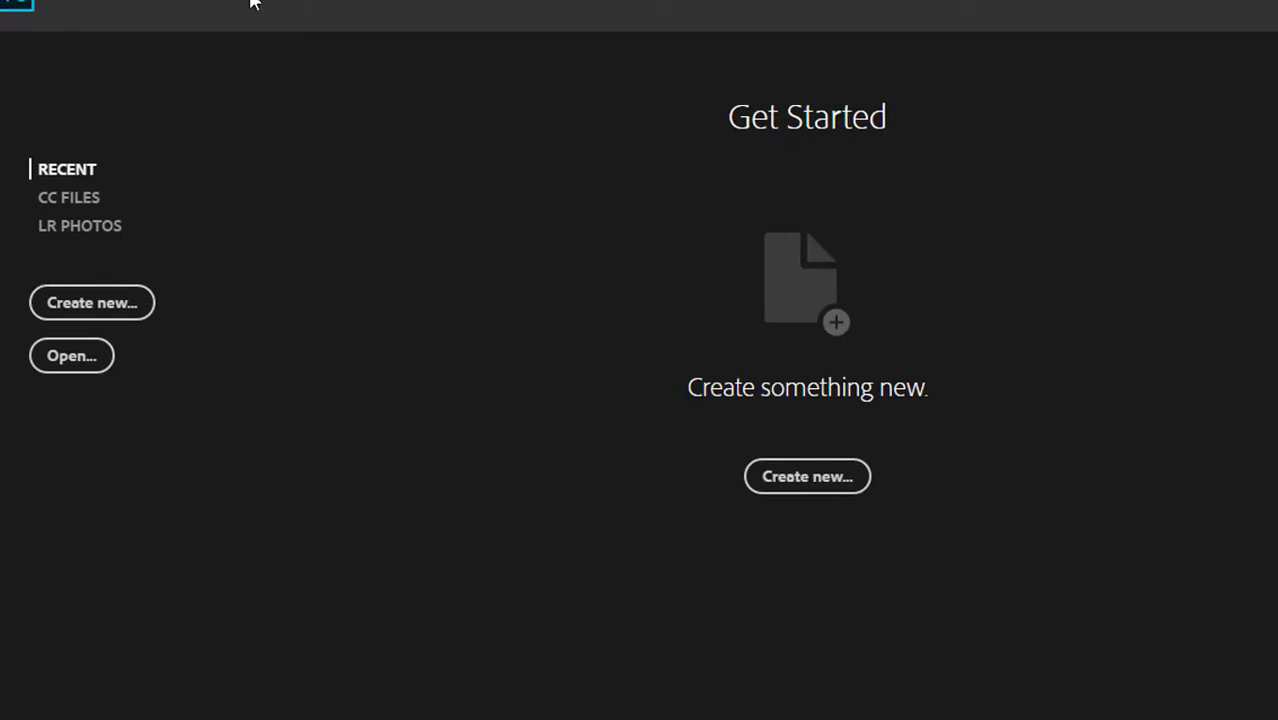
pyautogui.moveTo(781, 89)
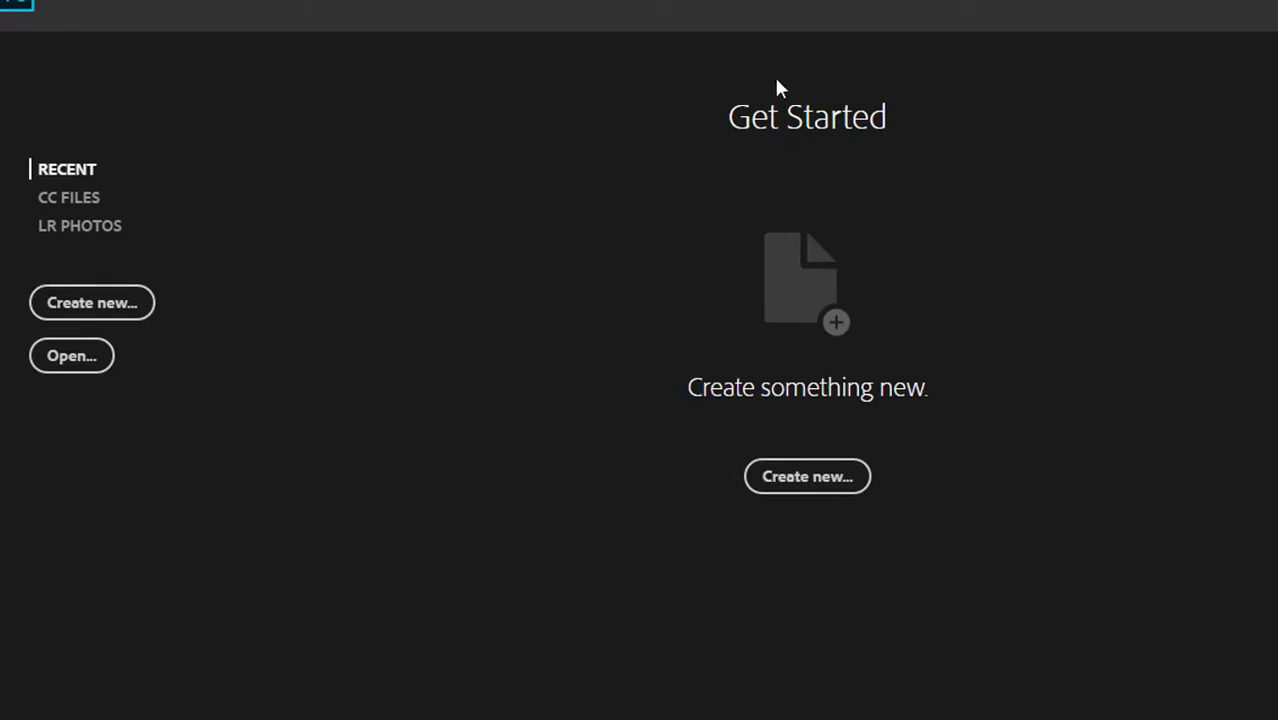
pyautogui.moveTo(762, 82)
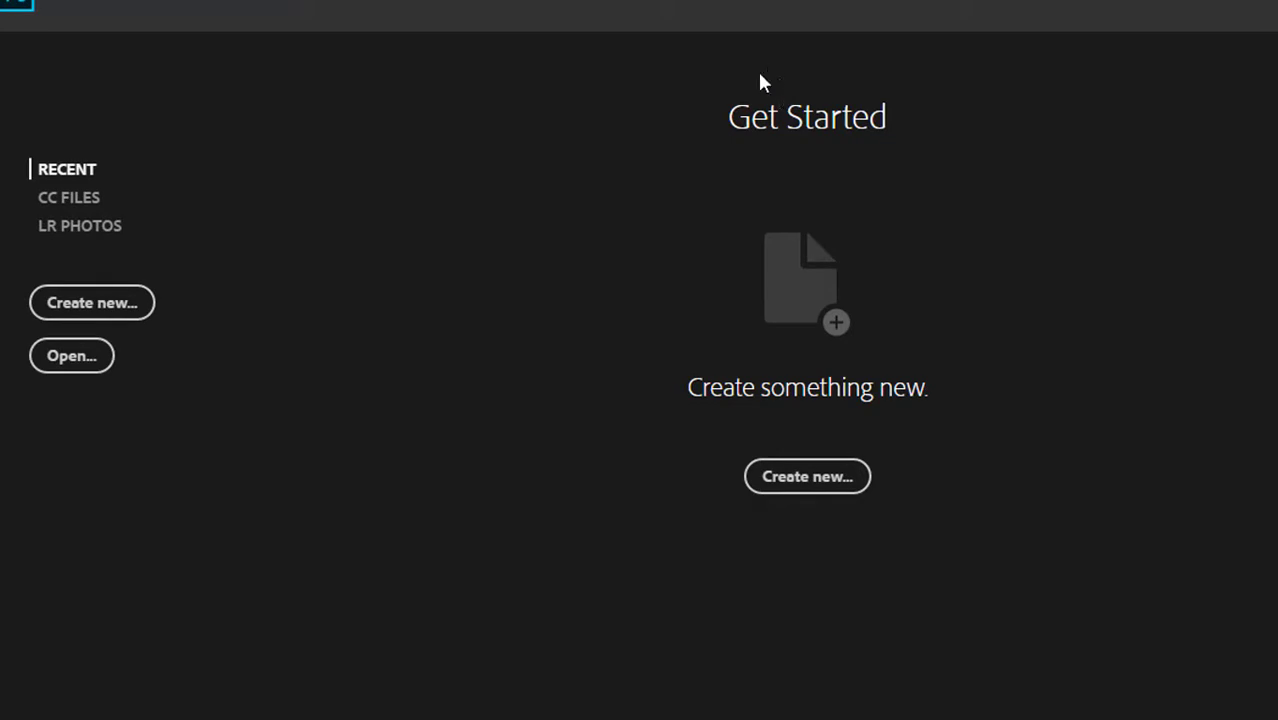
pyautogui.moveTo(687, 178)
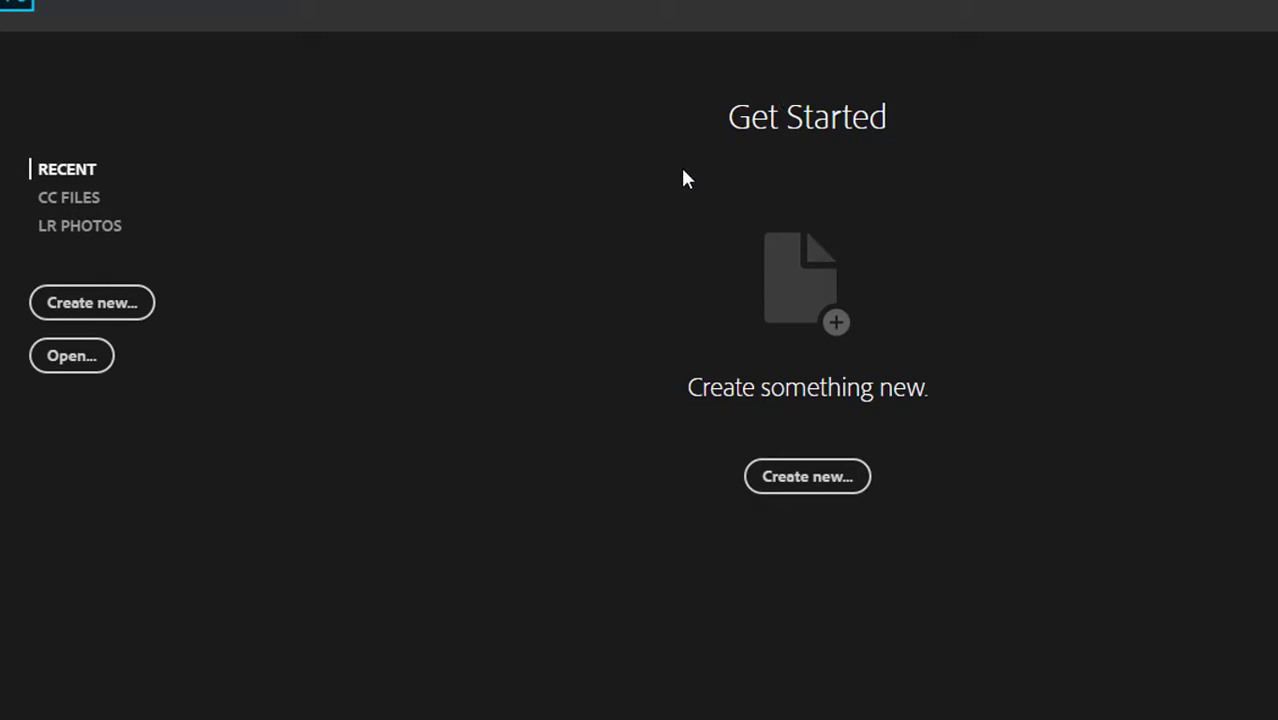
pyautogui.moveTo(90, 340)
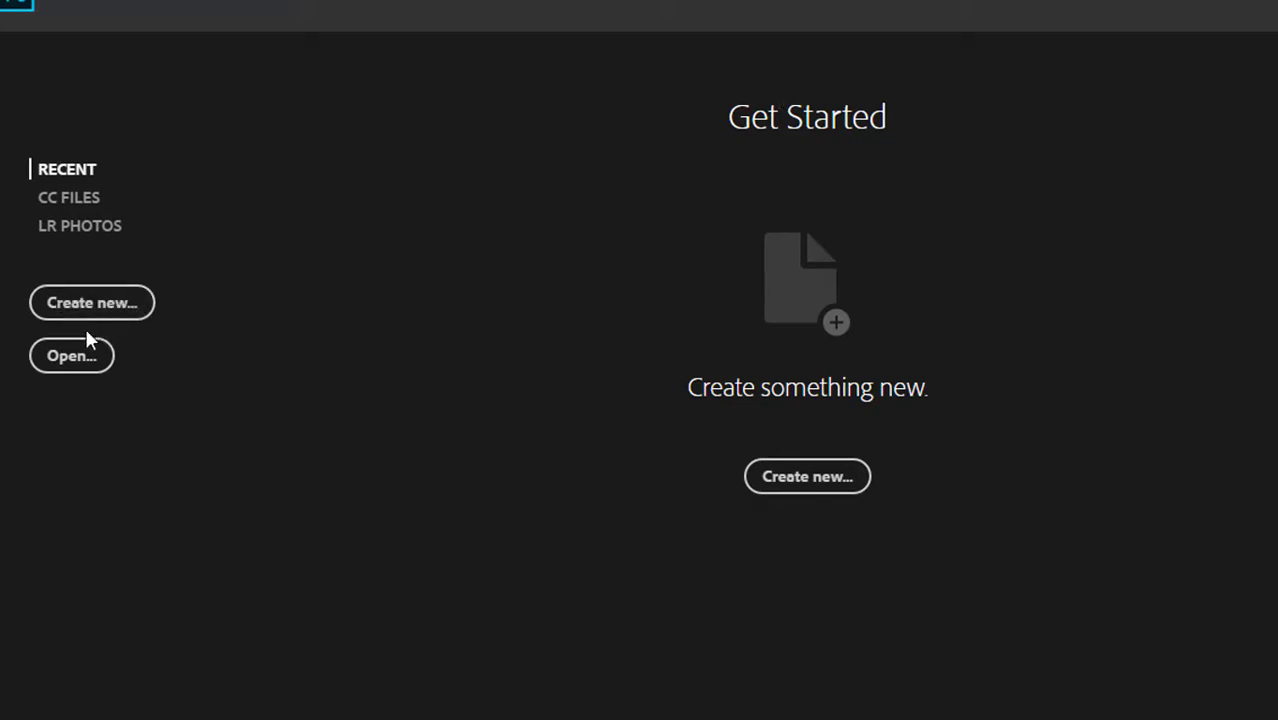
# Open the JPEG product photo so it loads in the Camera Raw window.
pyautogui.click(71, 355)
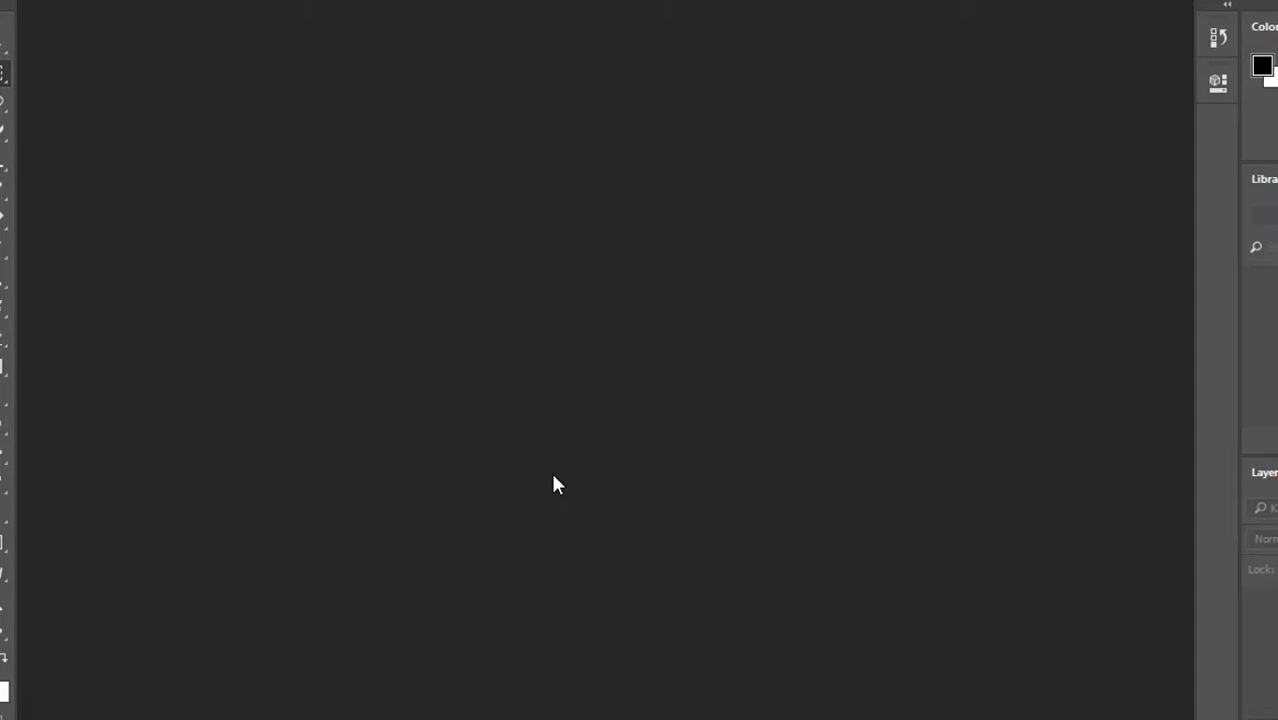
pyautogui.click(558, 484)
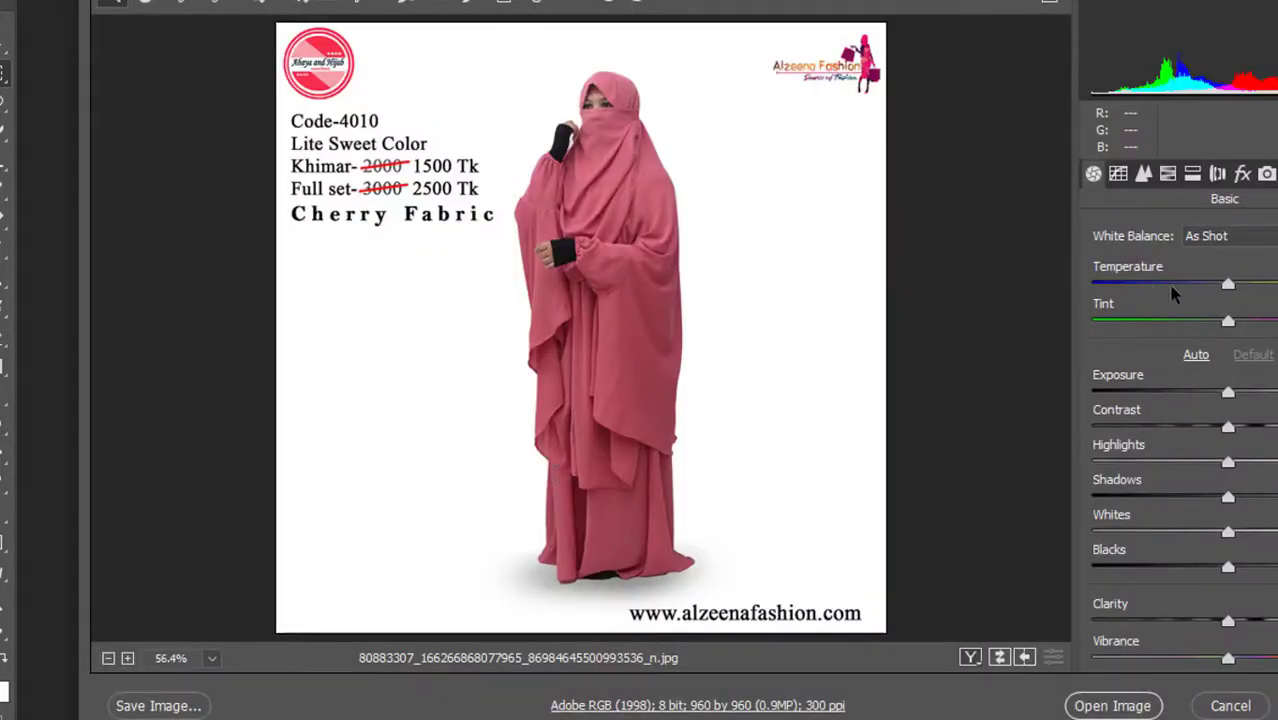